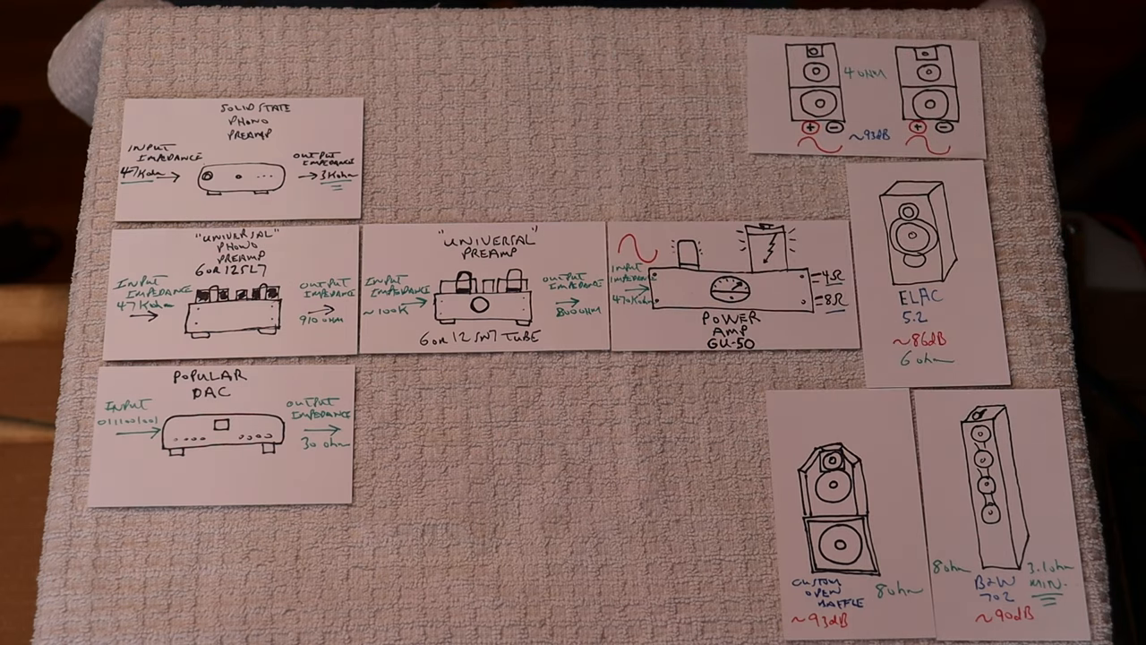
pyautogui.moveTo(940, 304)
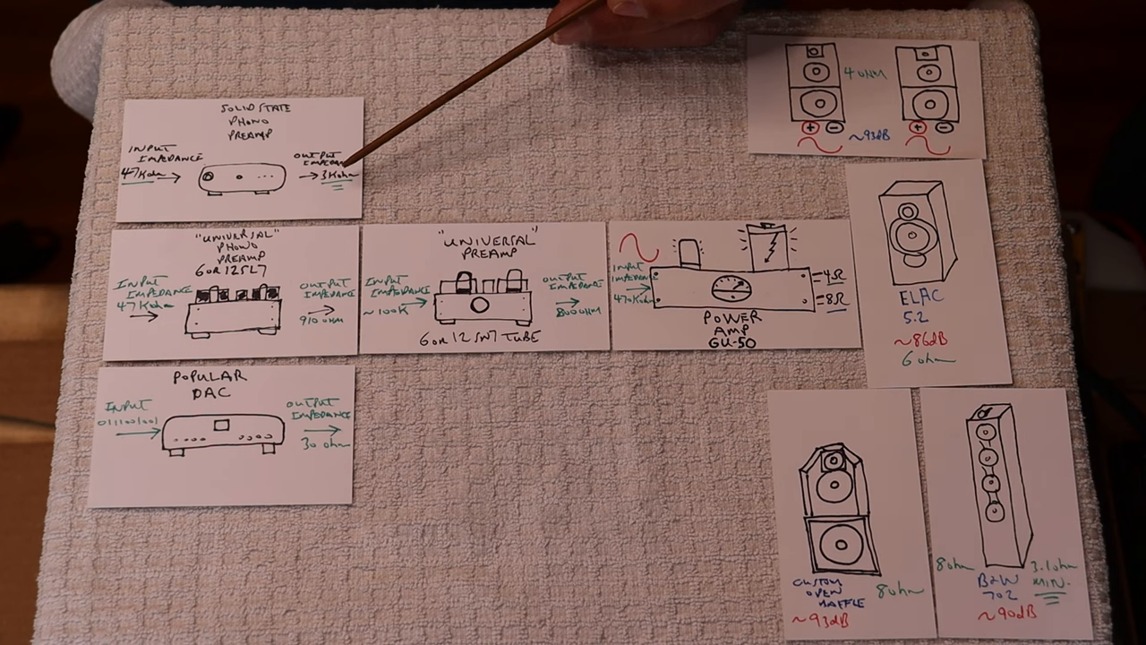
pyautogui.moveTo(344, 153)
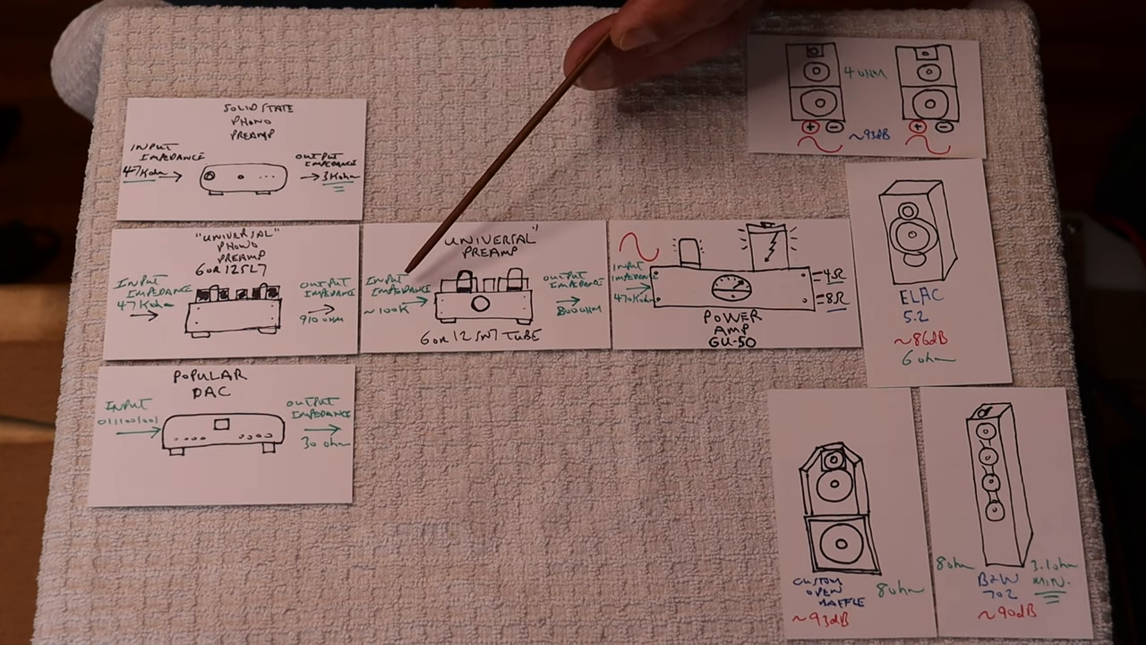
pyautogui.moveTo(358, 152)
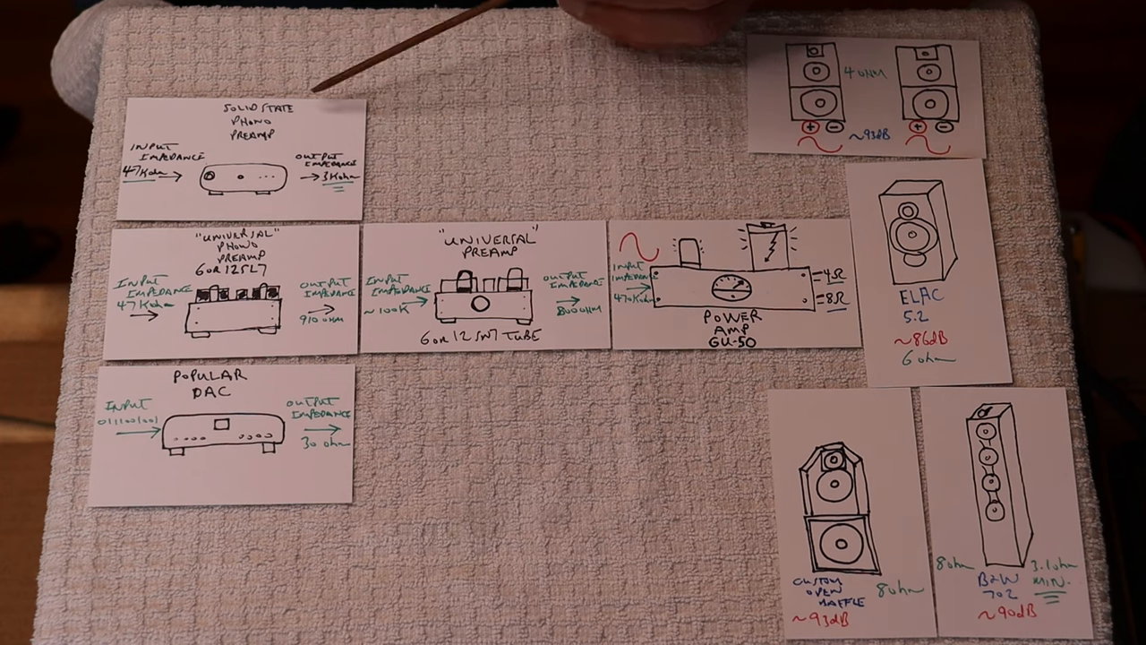
pyautogui.moveTo(564, 250)
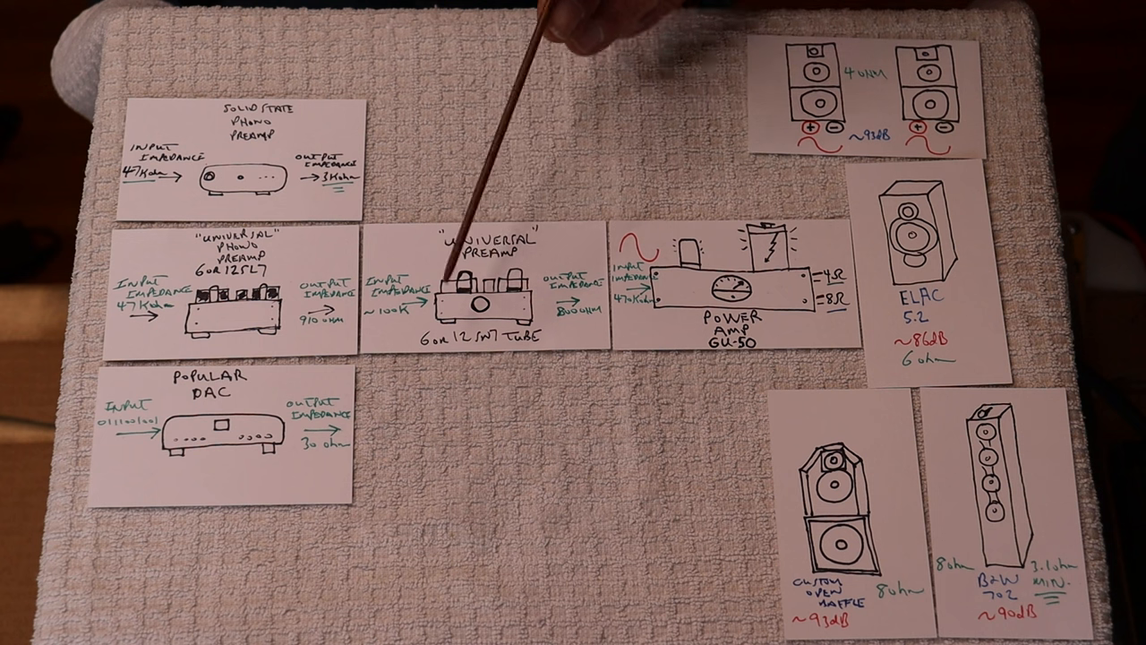
pyautogui.moveTo(573, 250)
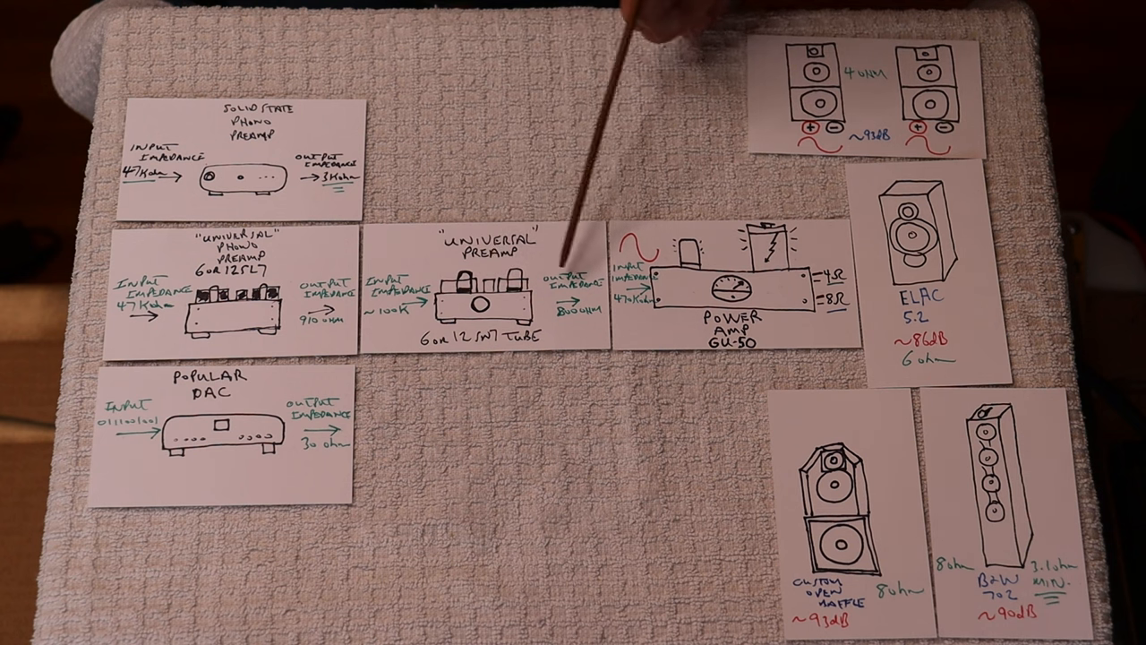